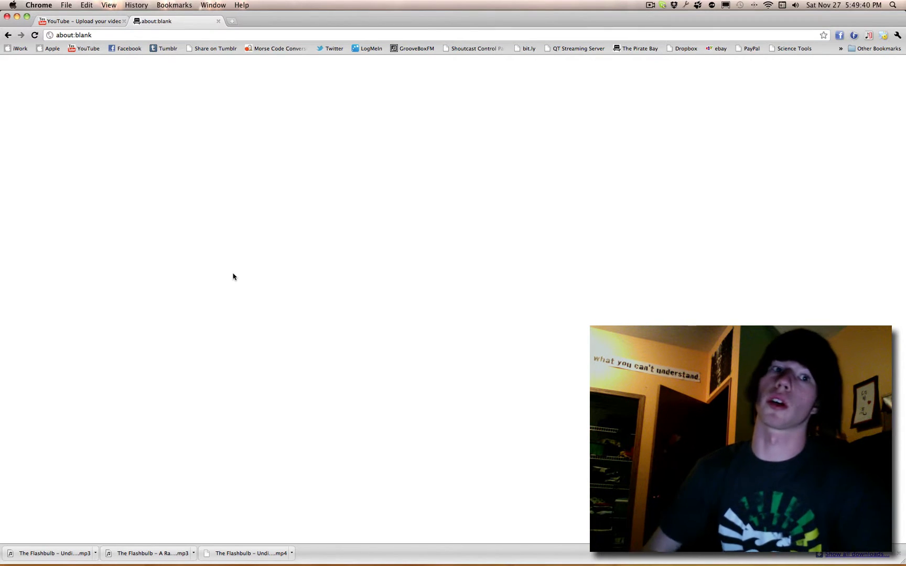
pyautogui.moveTo(360, 16)
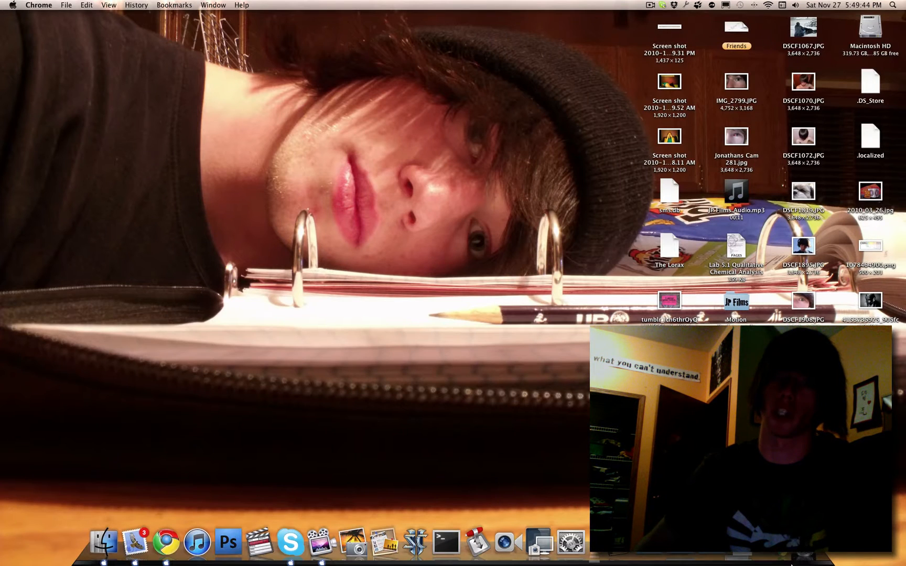
# - Try the browser window's default zoom, then show the RightZoom folder from the Dock in Finder
pyautogui.click(168, 543)
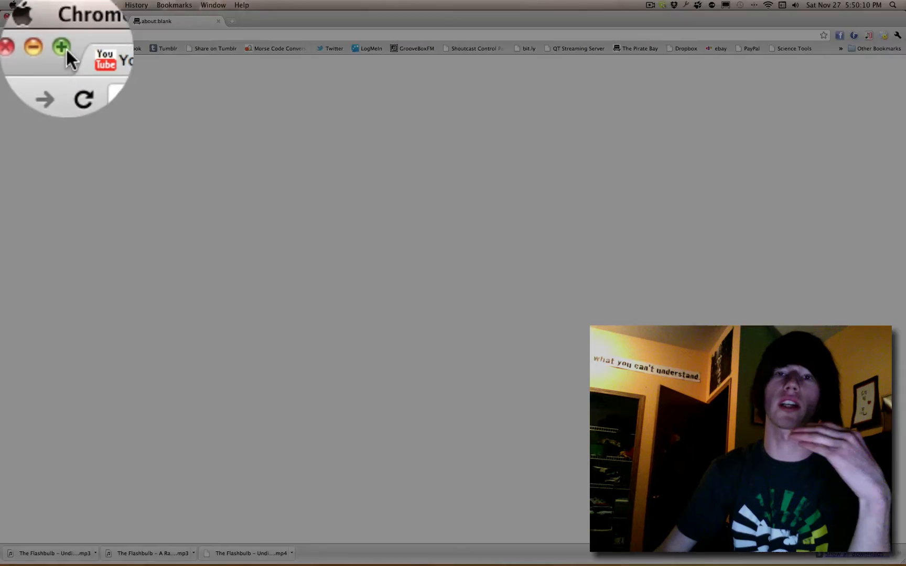
pyautogui.click(61, 47)
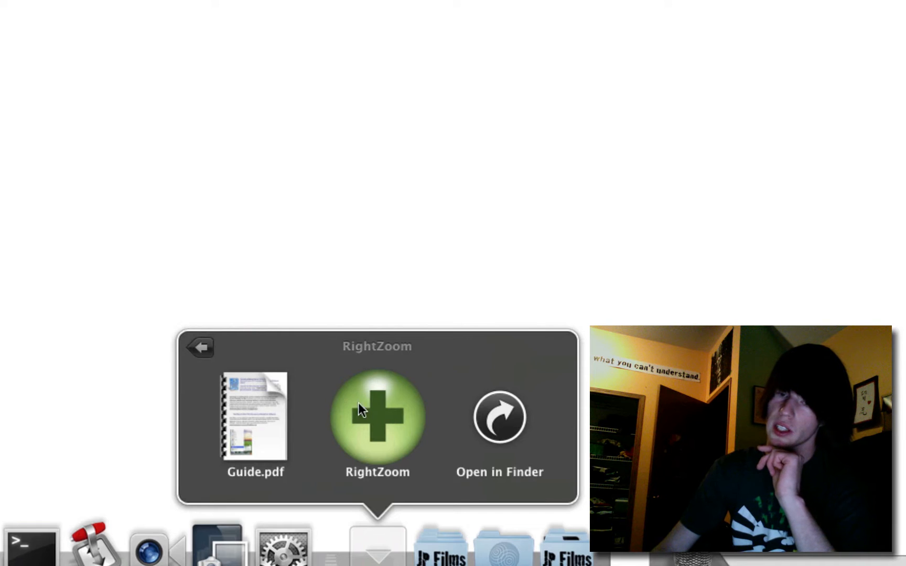
pyautogui.moveTo(384, 422)
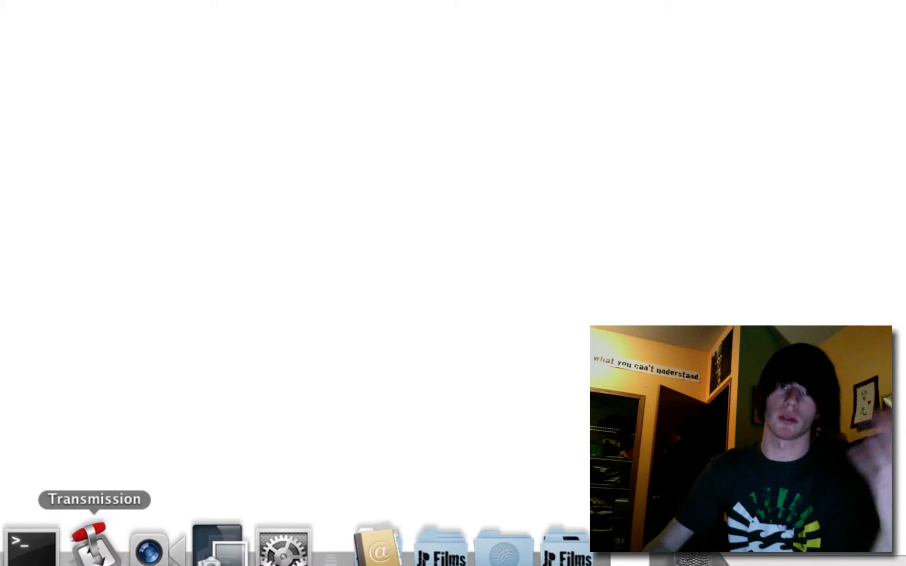
pyautogui.click(378, 546)
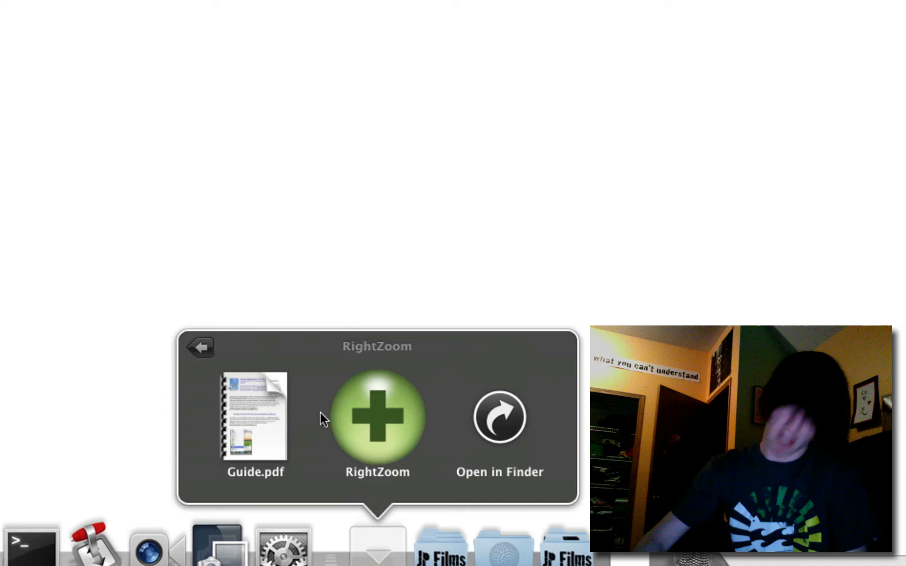
pyautogui.moveTo(374, 424)
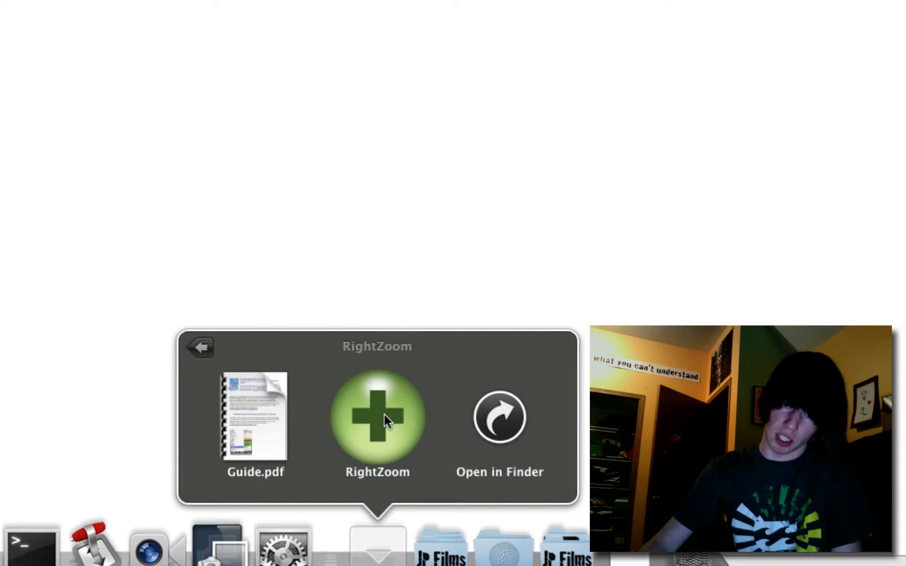
pyautogui.click(499, 418)
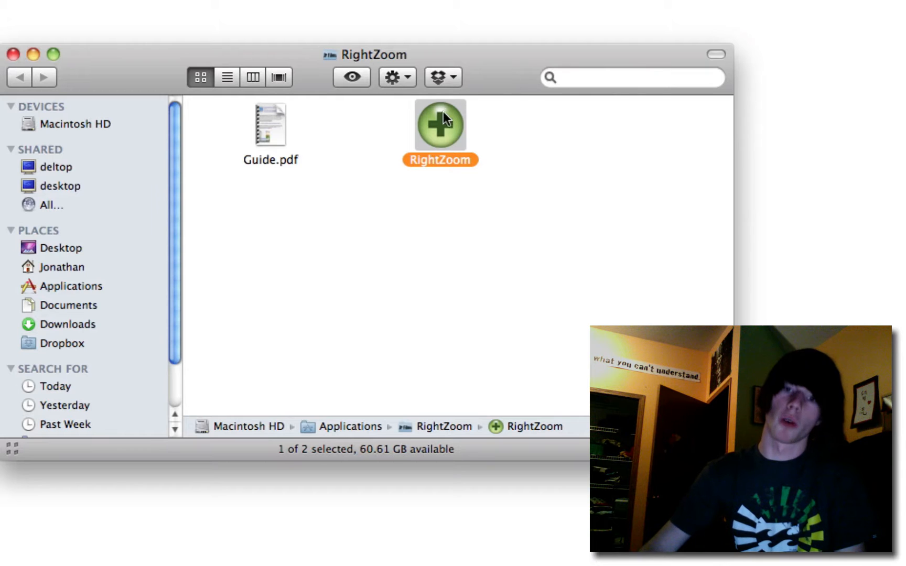
pyautogui.moveTo(450, 133)
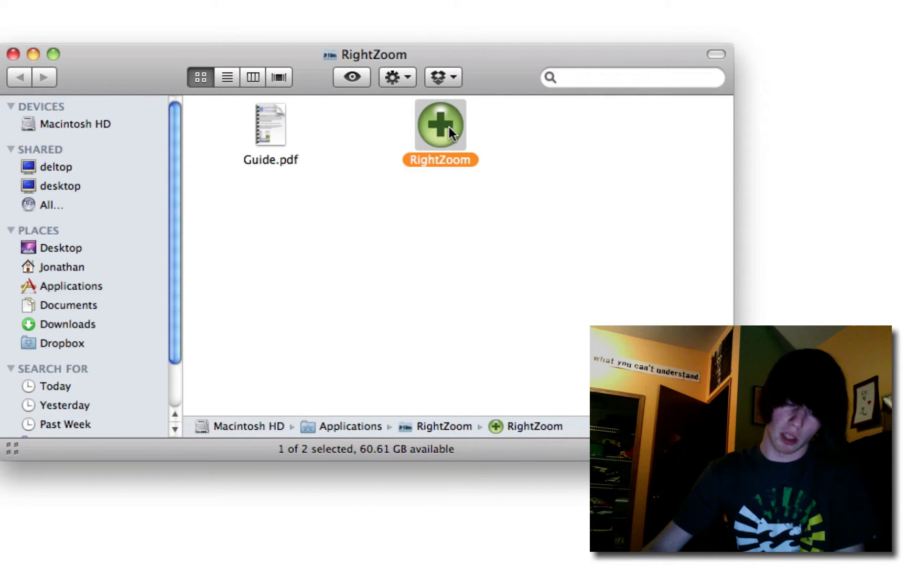
# - Launch RightZoom's Configure with the Alt+Cmd+E maximize hotkey and enable it in all applications
pyautogui.doubleClick(440, 123)
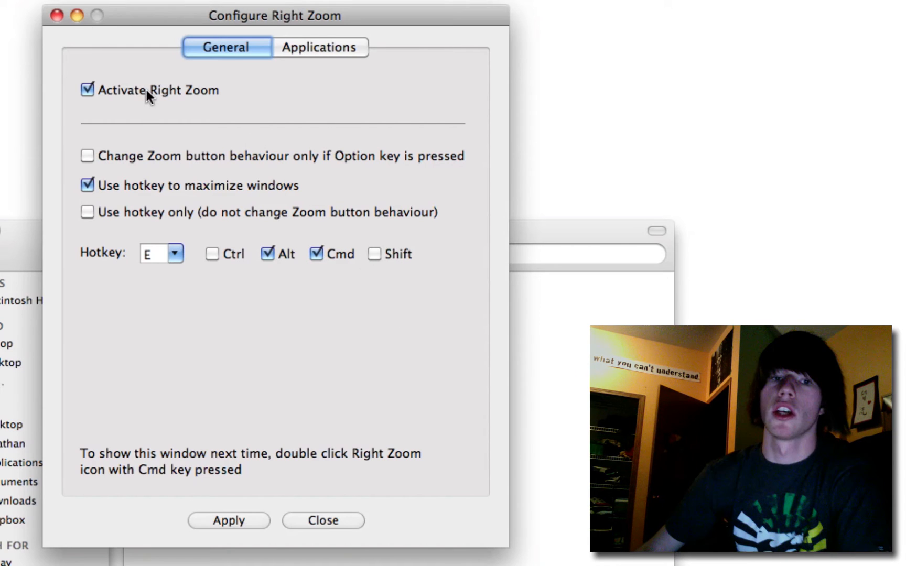
pyautogui.moveTo(69, 225)
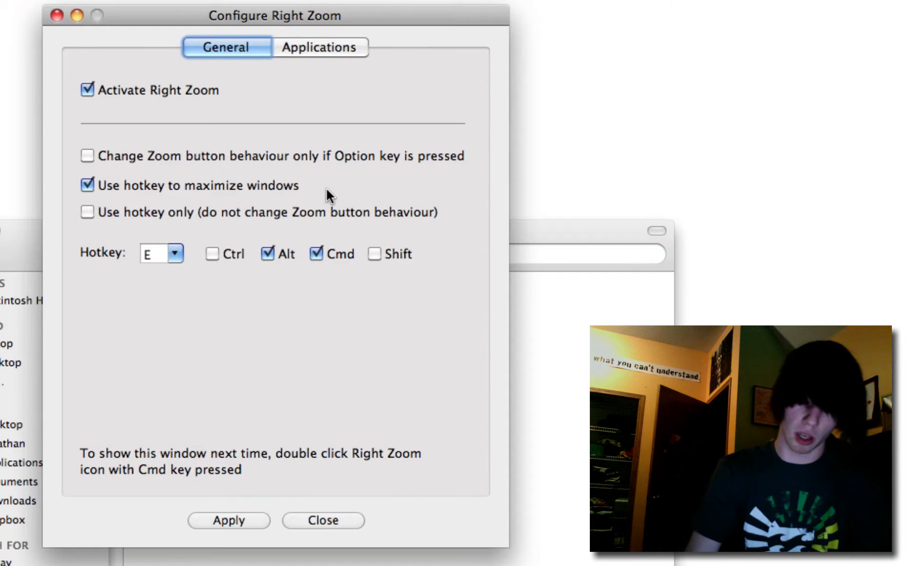
pyautogui.moveTo(275, 264)
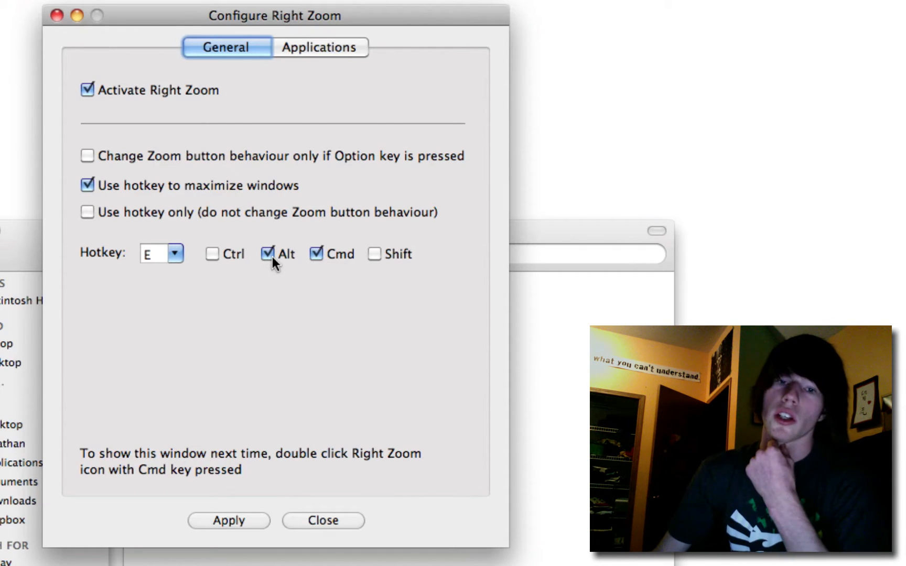
pyautogui.moveTo(207, 272)
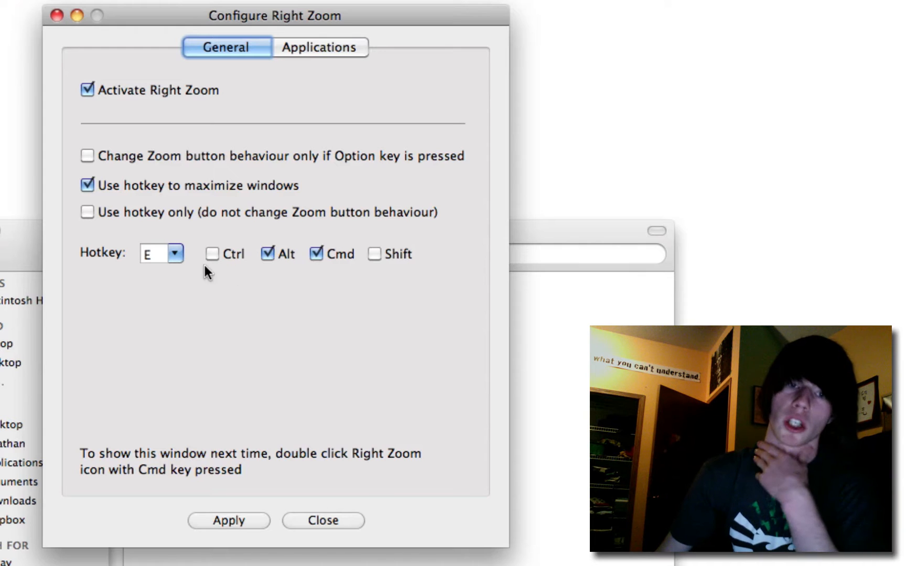
pyautogui.click(320, 48)
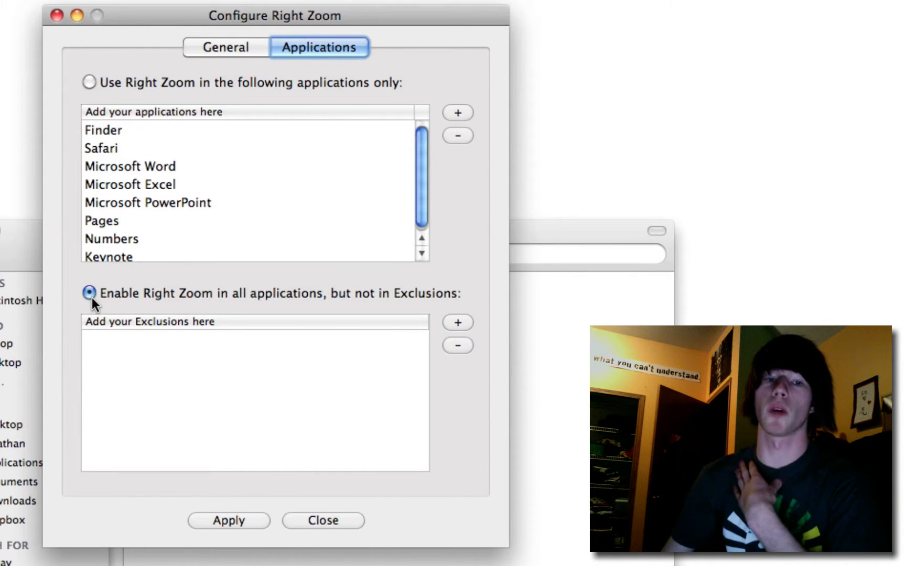
pyautogui.moveTo(182, 330)
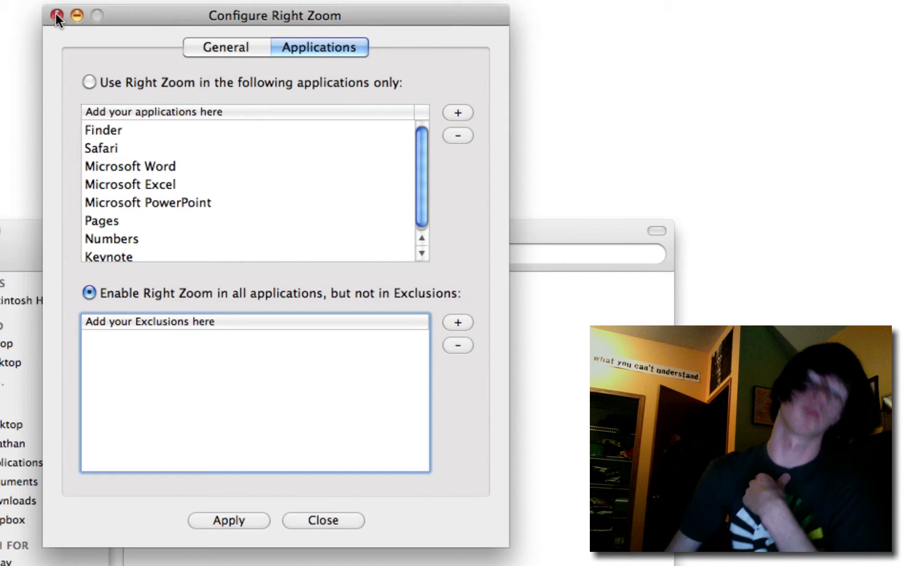
pyautogui.moveTo(258, 516)
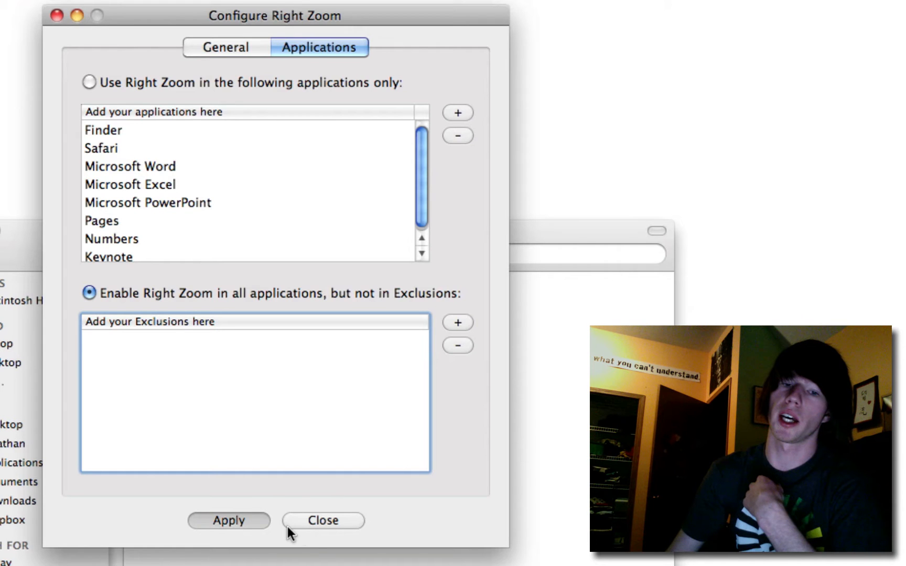
# - Save the RightZoom configuration and show the account's Login Items in System Preferences
pyautogui.click(323, 520)
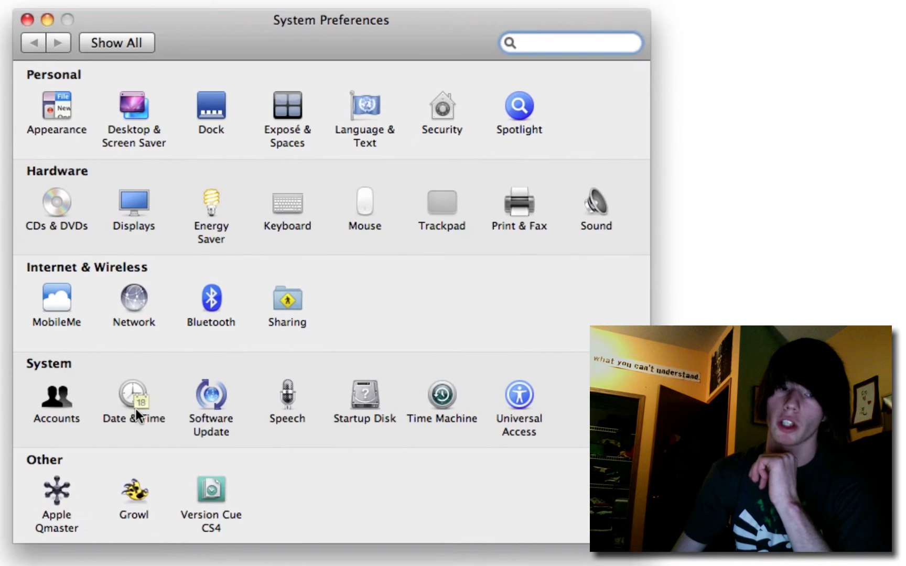
pyautogui.click(56, 399)
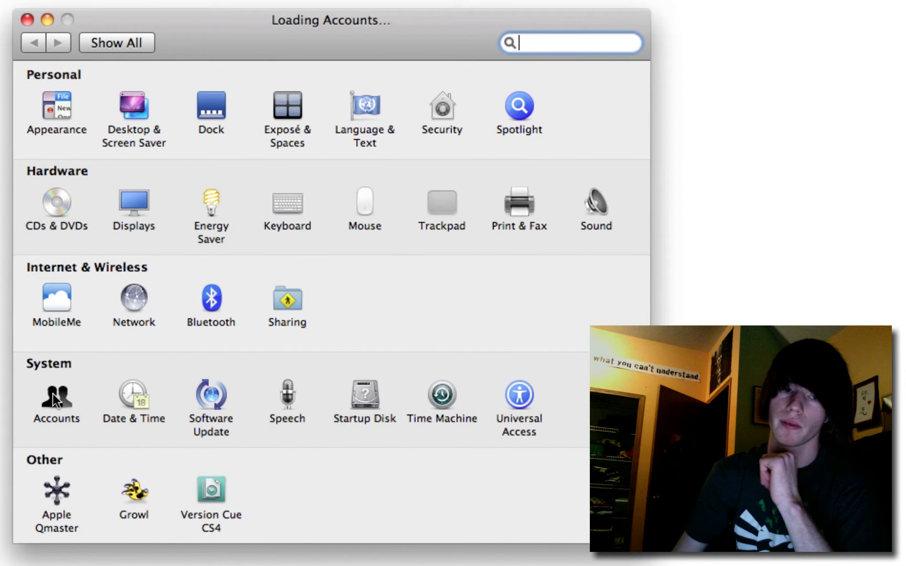
pyautogui.click(54, 398)
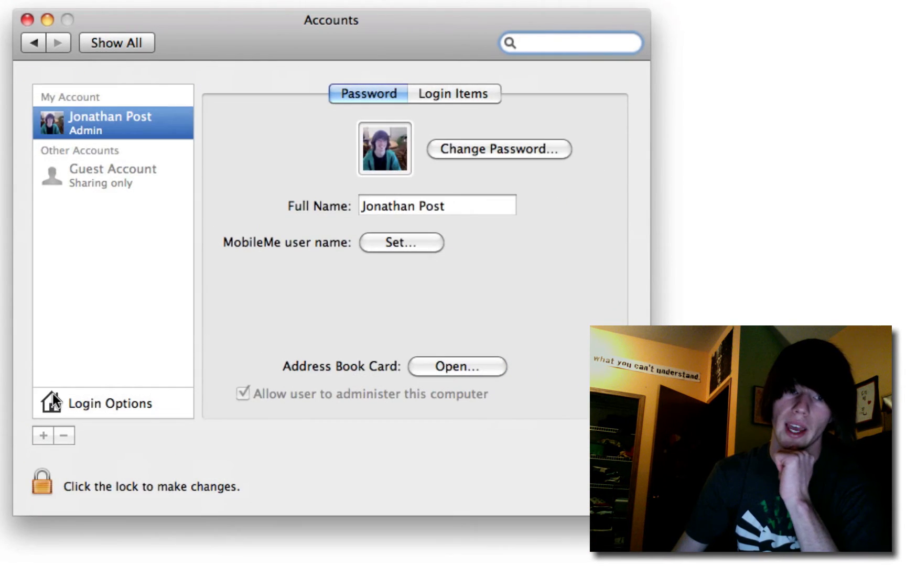
pyautogui.click(455, 93)
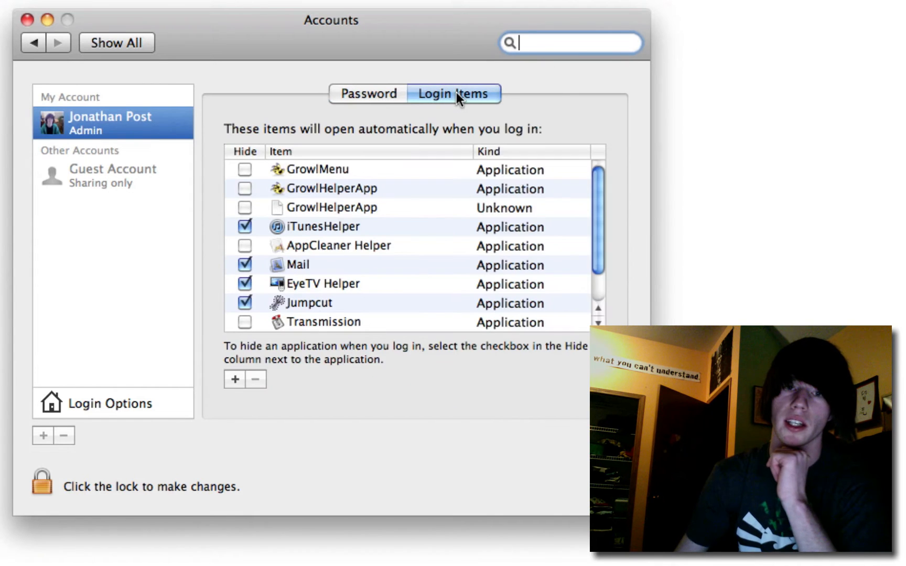
pyautogui.scroll(-3)
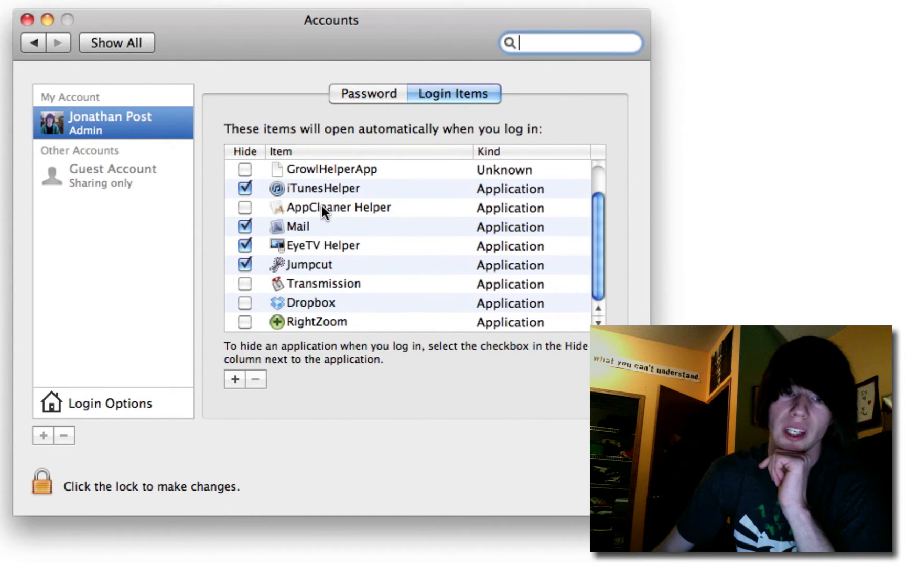
# - Uncheck Hide for RightZoom, Jumpcut and EyeTV Helper so they open unhidden at login
pyautogui.click(322, 322)
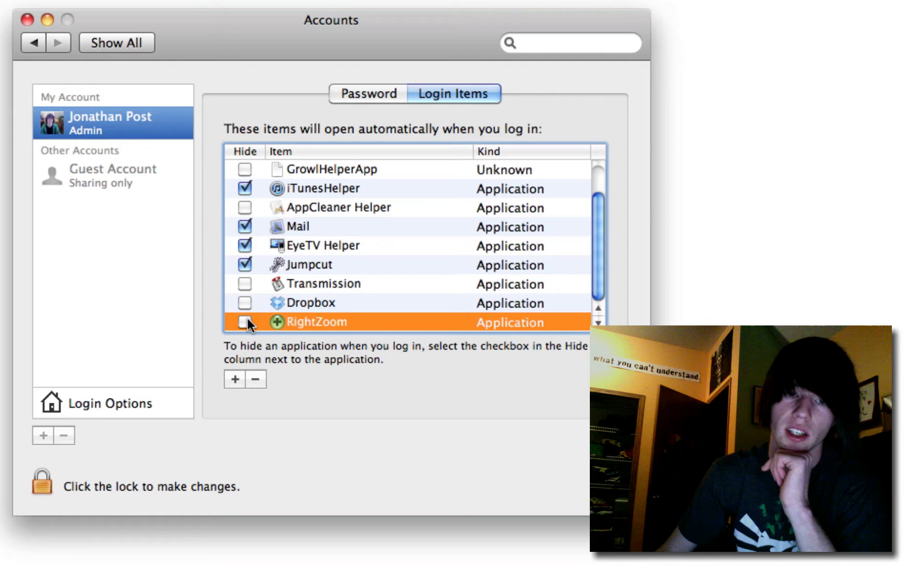
pyautogui.moveTo(313, 287)
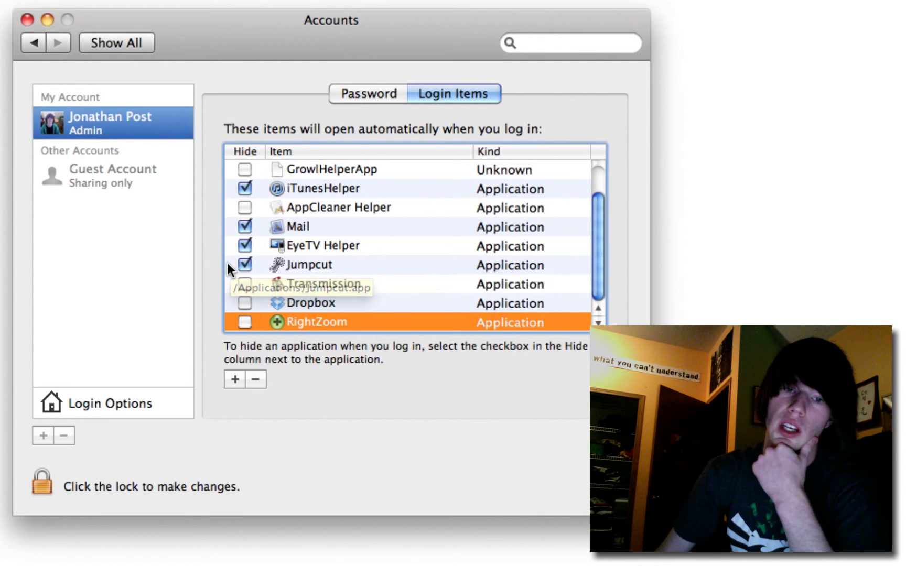
pyautogui.click(310, 264)
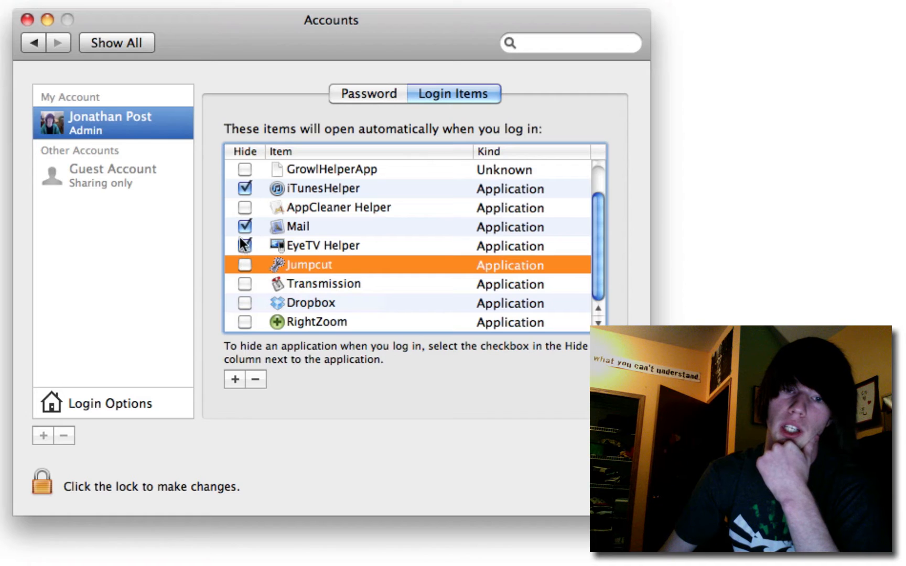
pyautogui.click(298, 226)
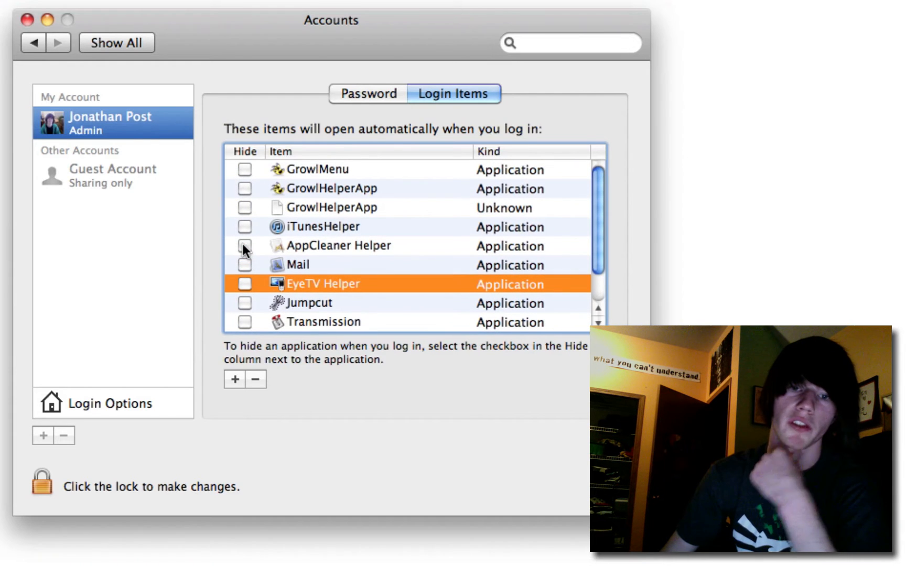
pyautogui.scroll(-3)
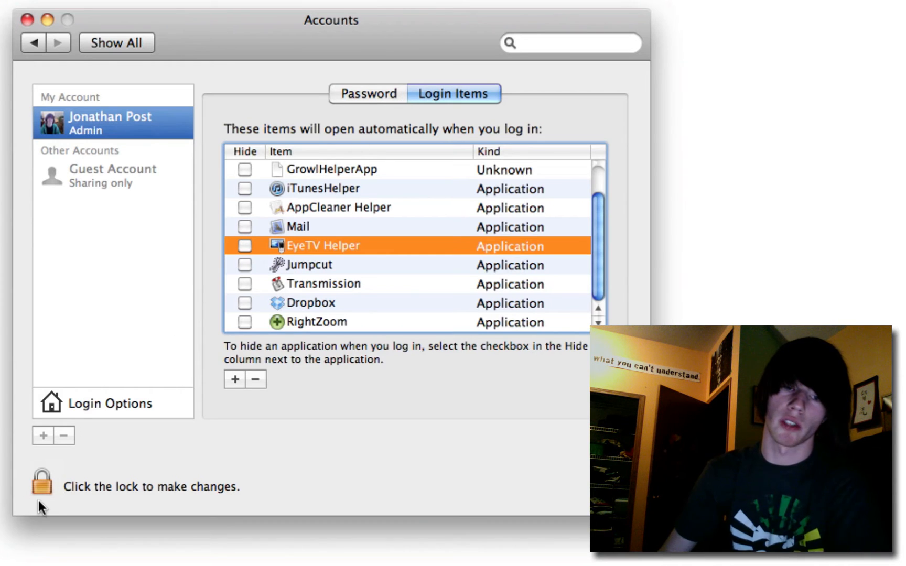
# - Cancel the administrator unlock prompt and close the System Preferences window
pyautogui.click(41, 482)
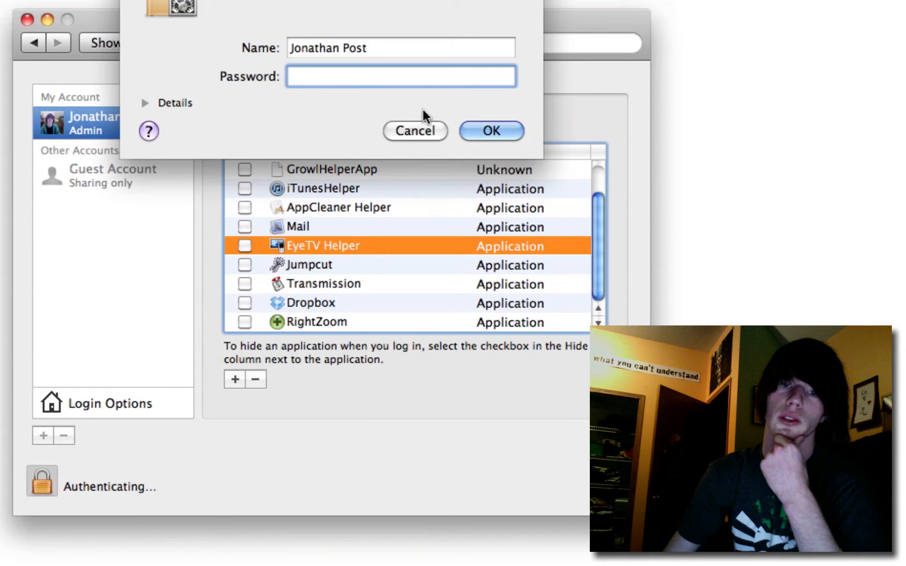
pyautogui.click(414, 131)
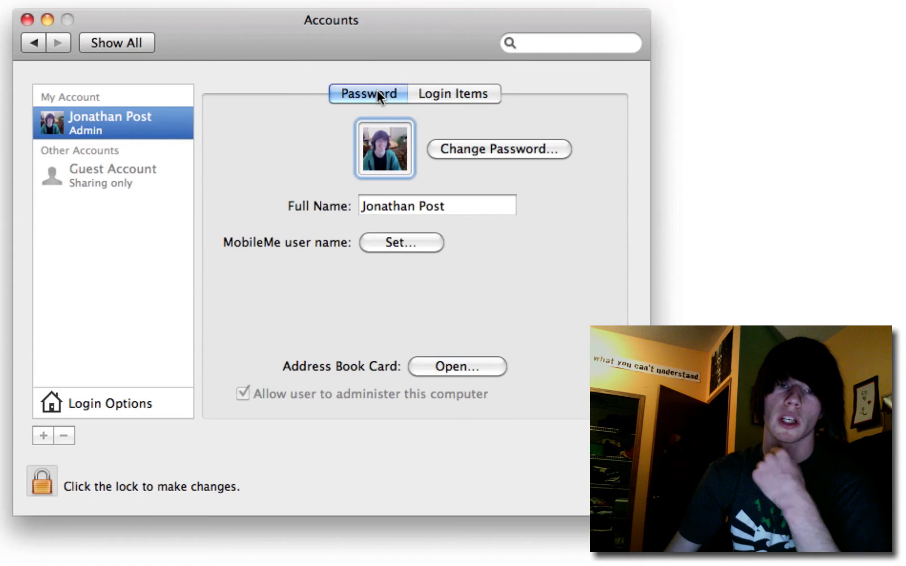
pyautogui.click(454, 94)
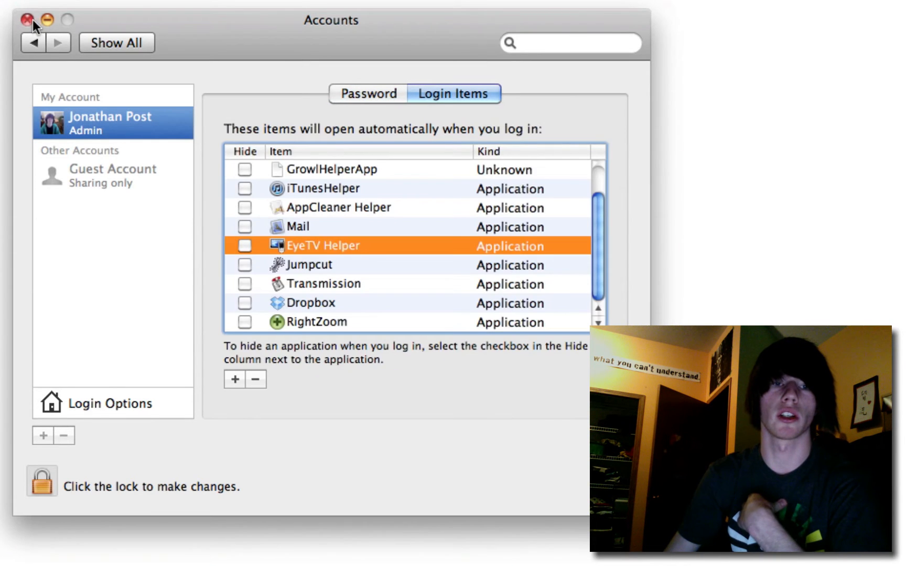
pyautogui.click(27, 20)
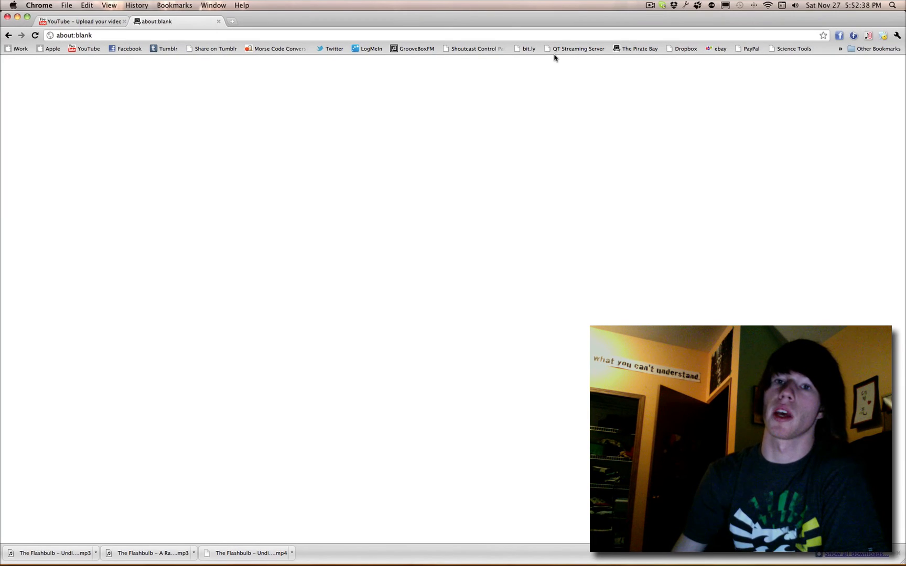